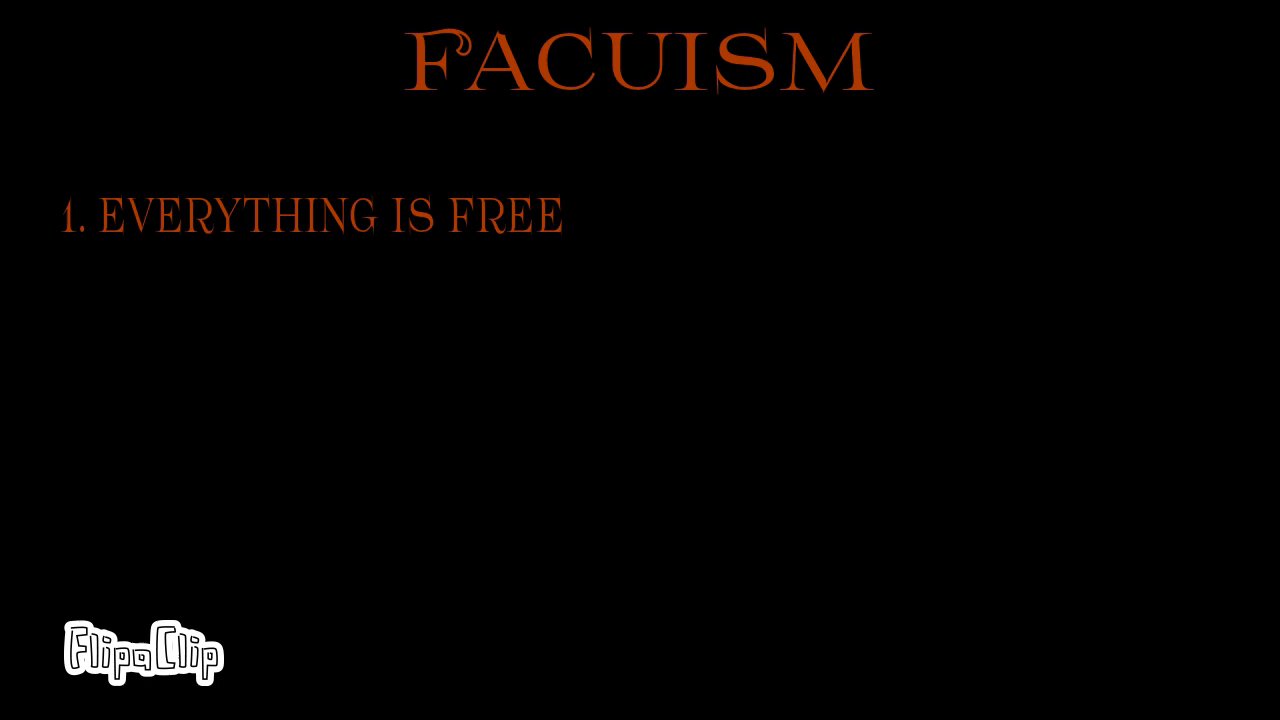
type("2. BRING GLORY AND HONOR")
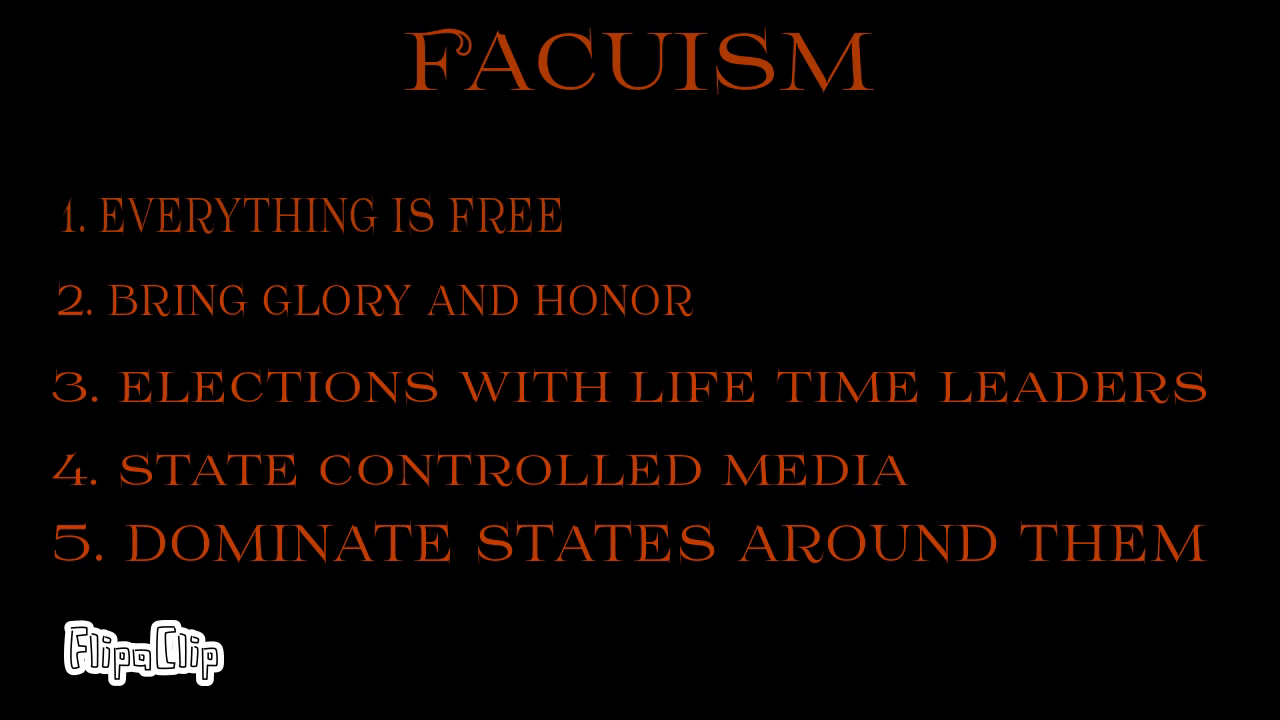
type("6. ENCOURAGE ENLISTMENT")
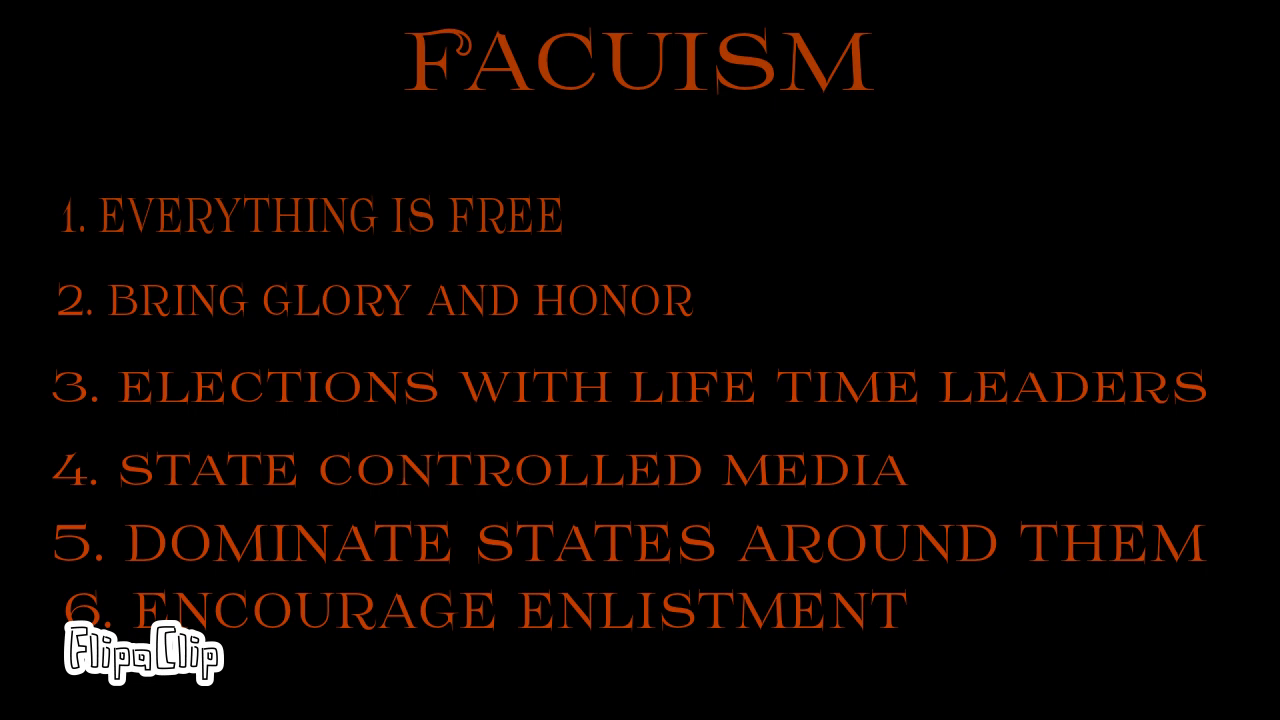